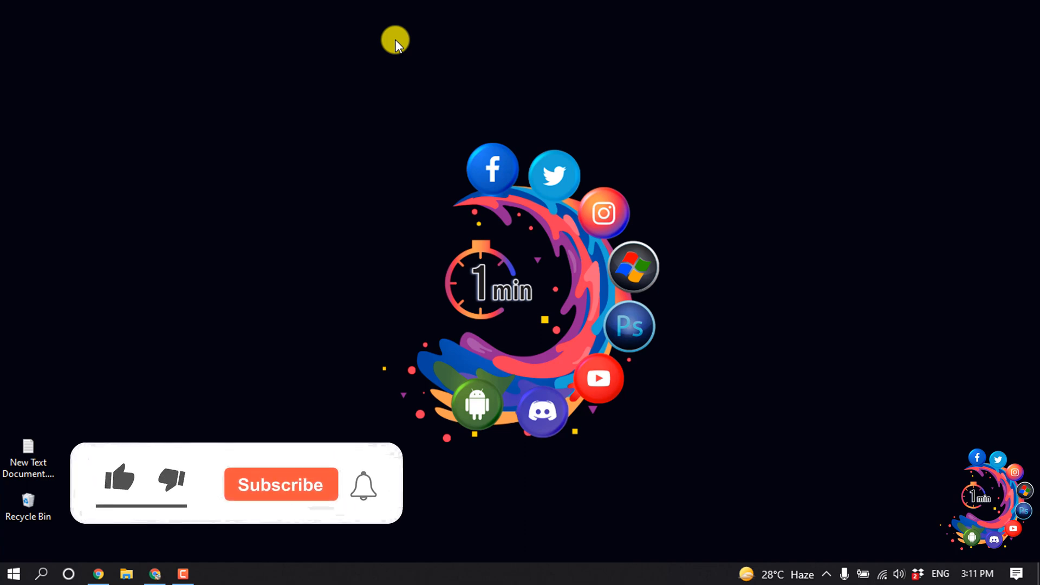
Step: Bring up the site's admin dashboard from the browser on the taskbar
click(118, 478)
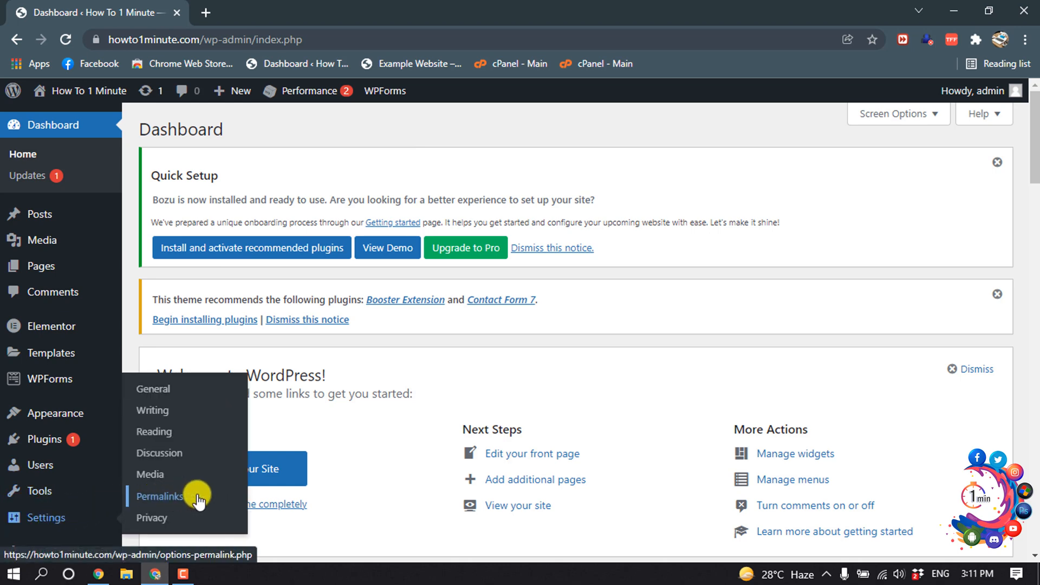
Step: Go to the Permalinks settings under Settings
click(160, 496)
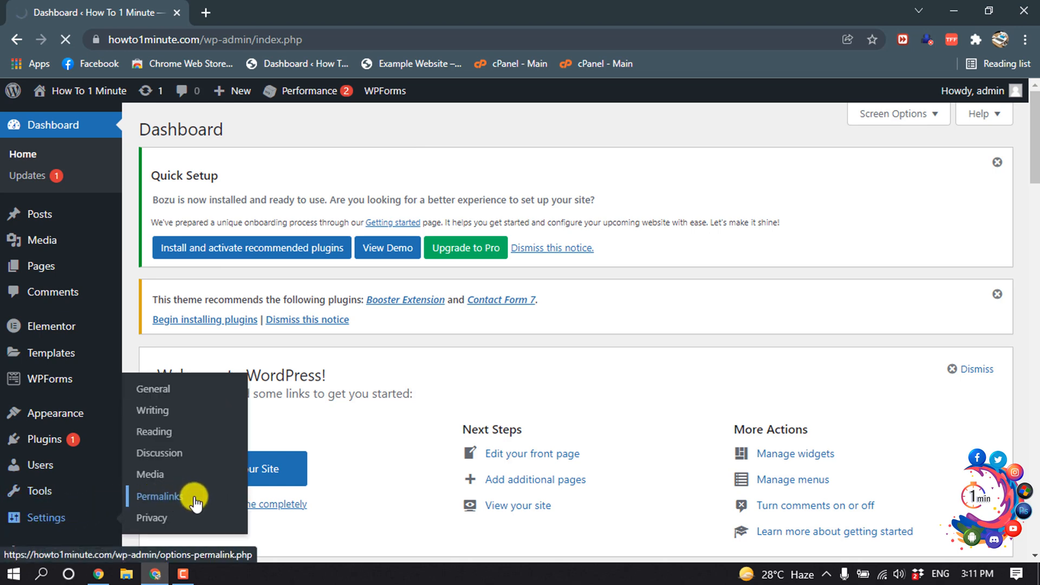
click(160, 497)
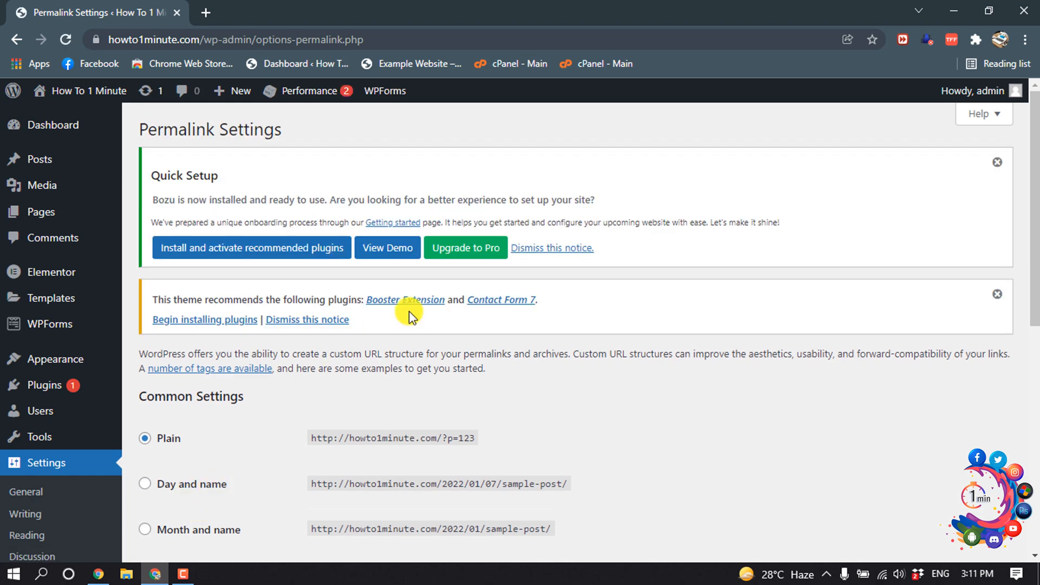
scroll(down, 3)
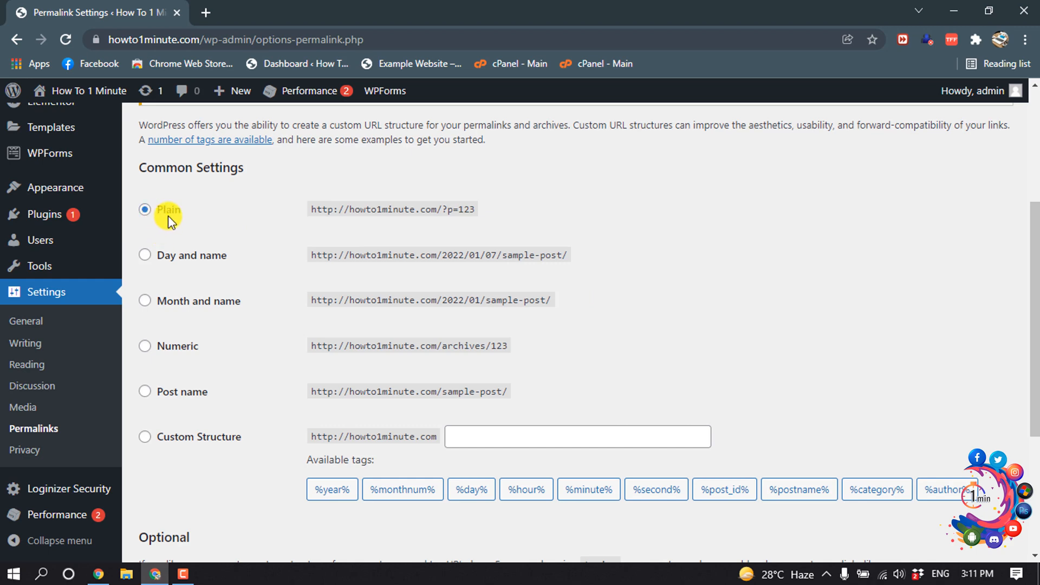
mouse_move(483, 212)
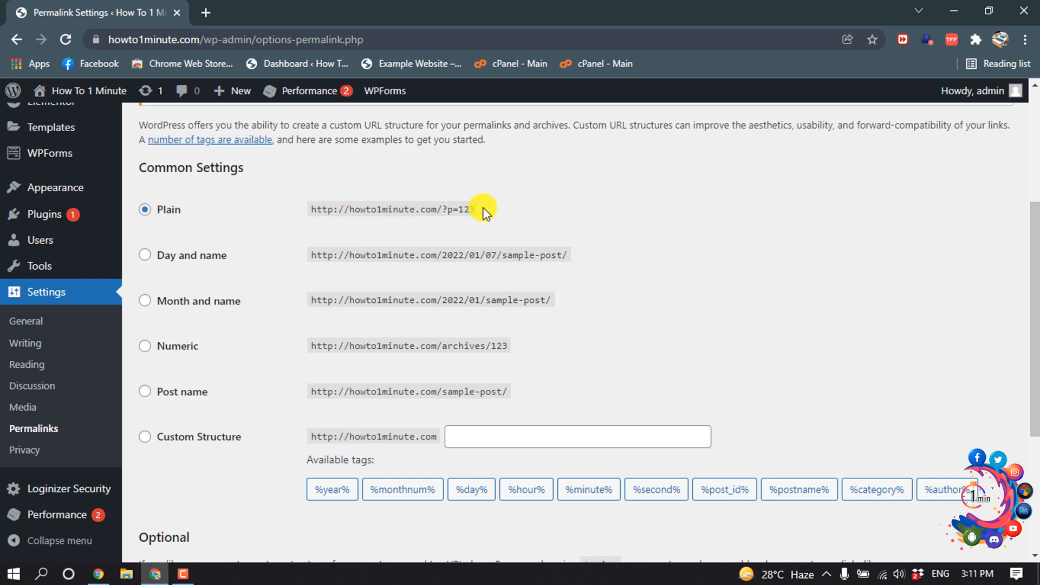
mouse_move(164, 307)
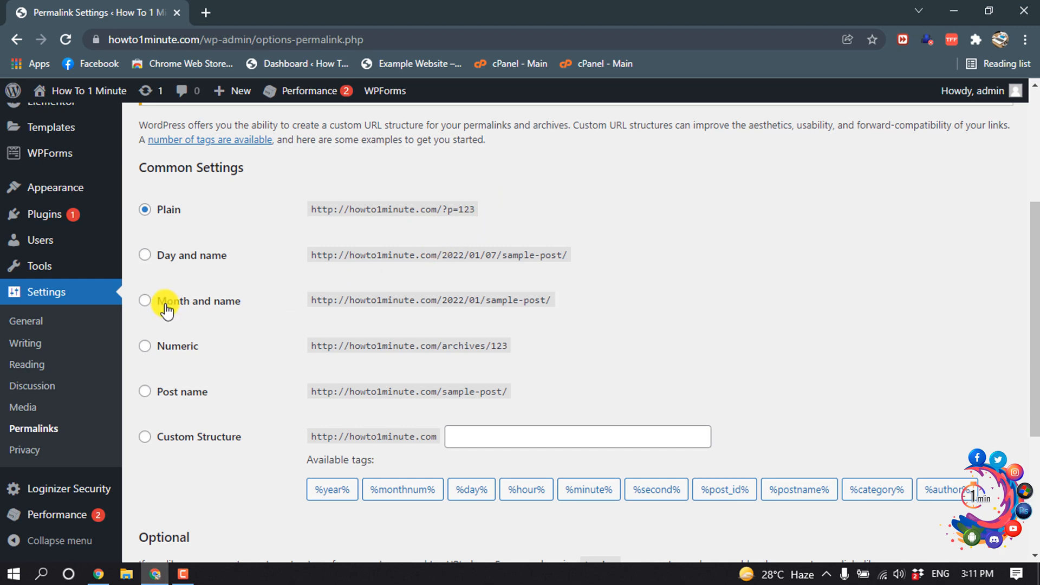
mouse_move(322, 262)
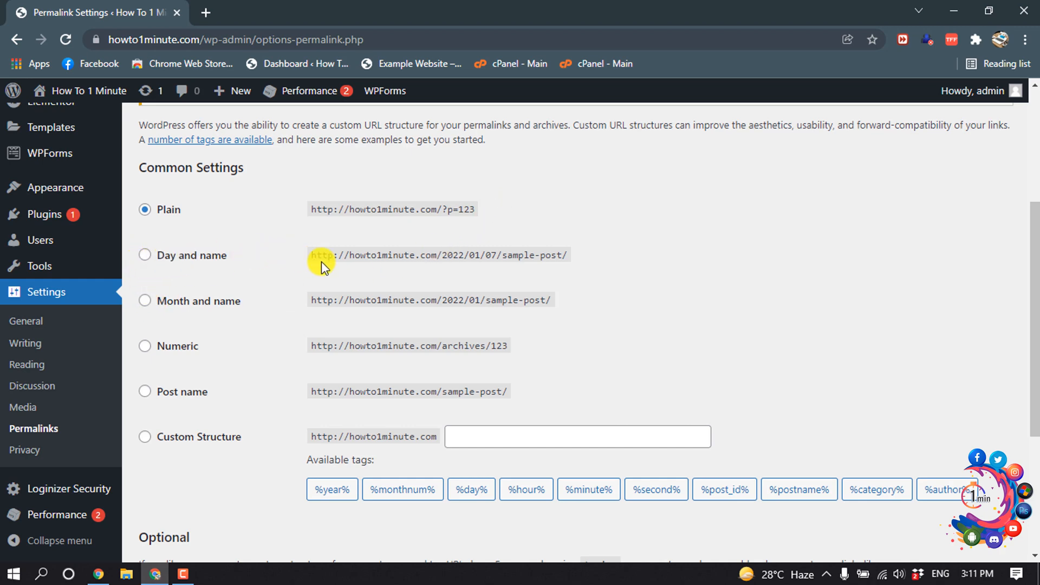
mouse_move(448, 268)
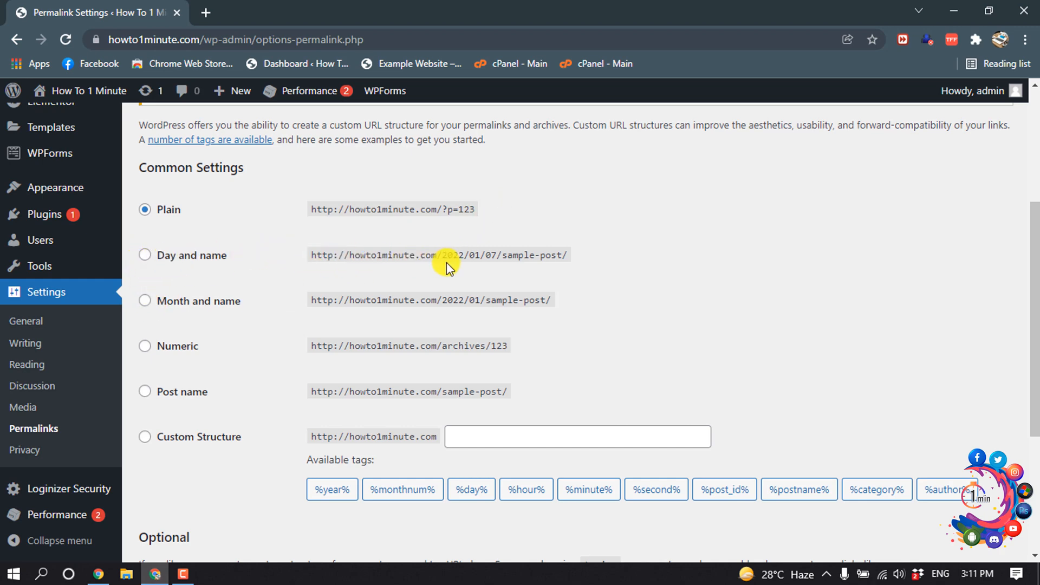
mouse_move(561, 280)
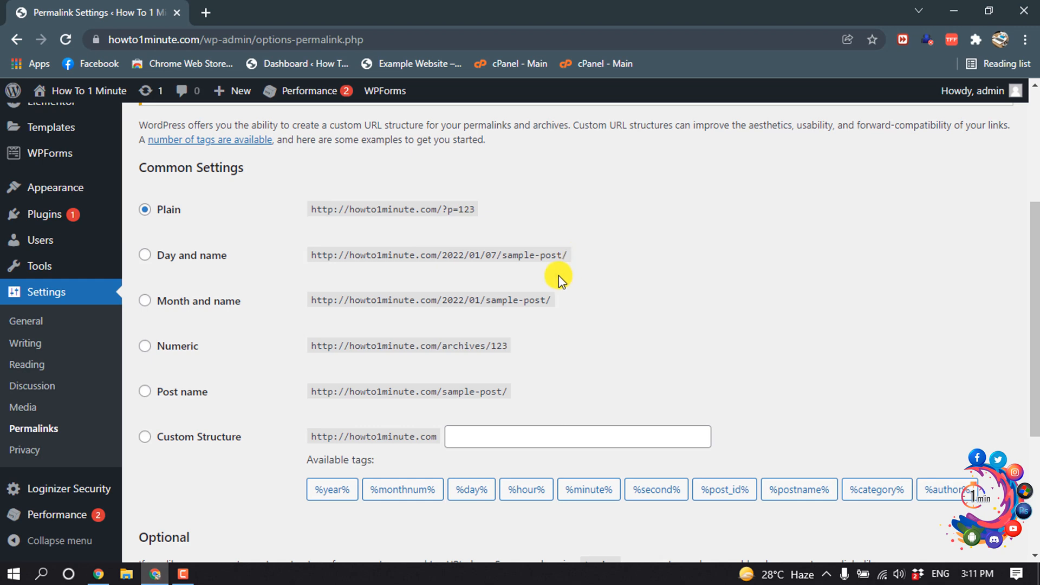
Step: Choose the Post name permalink structure and save the changes
click(144, 391)
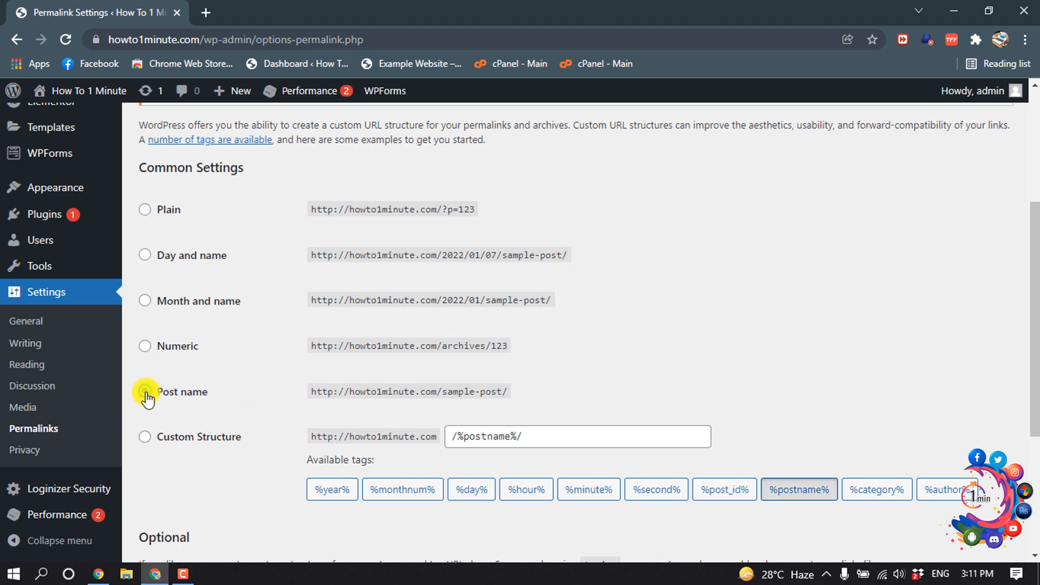
click(145, 391)
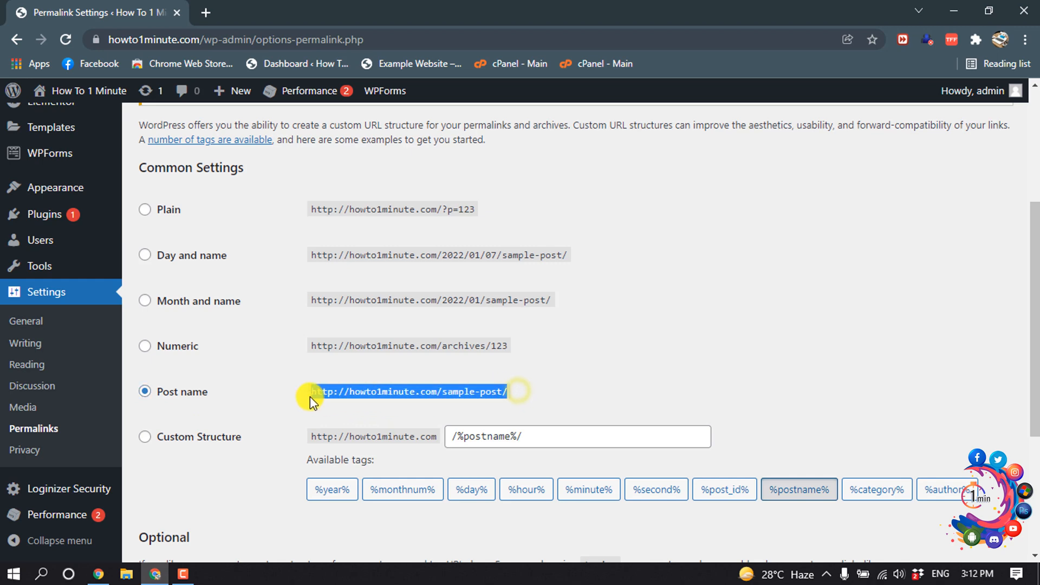
scroll(down, 3)
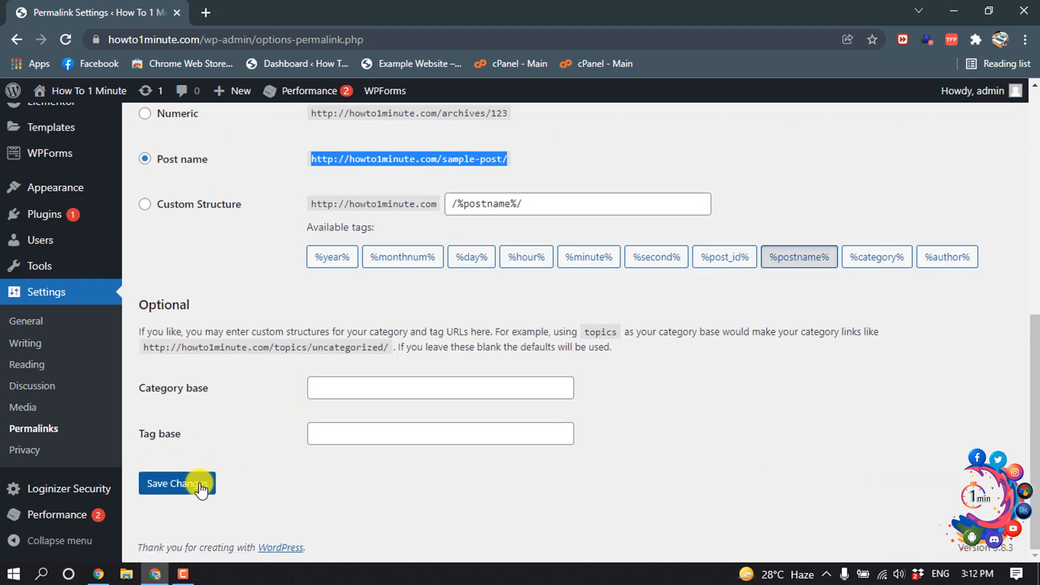
click(177, 483)
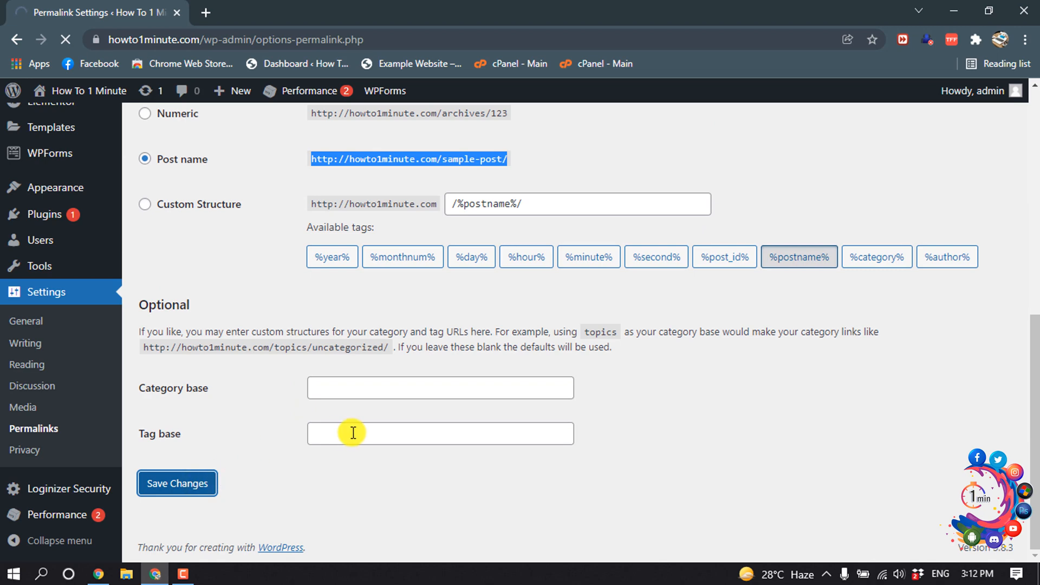
Step: Confirm the 'Permalink structure updated' notice and go to Pages > All Pages
click(176, 483)
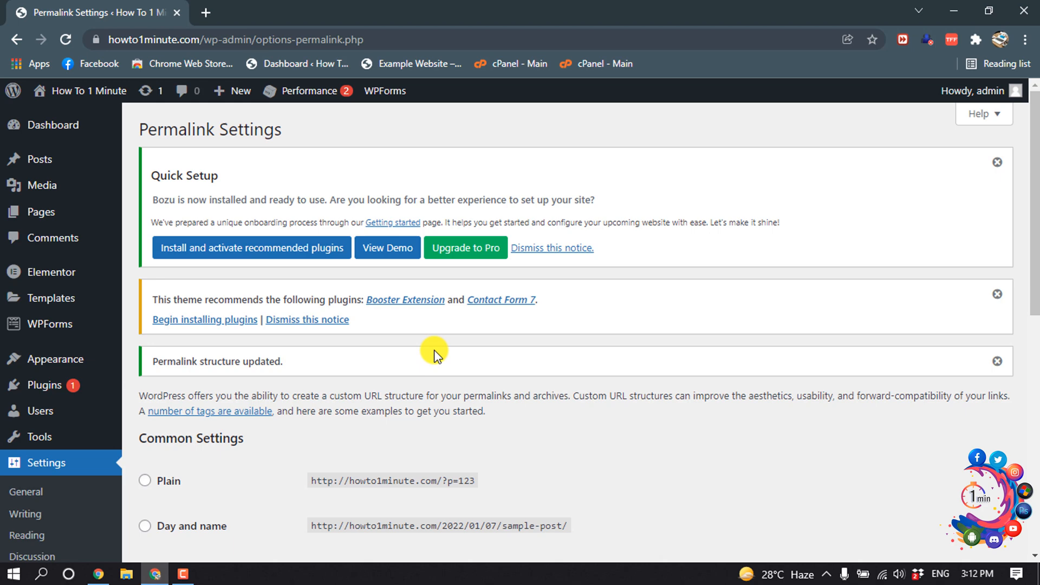
mouse_move(425, 348)
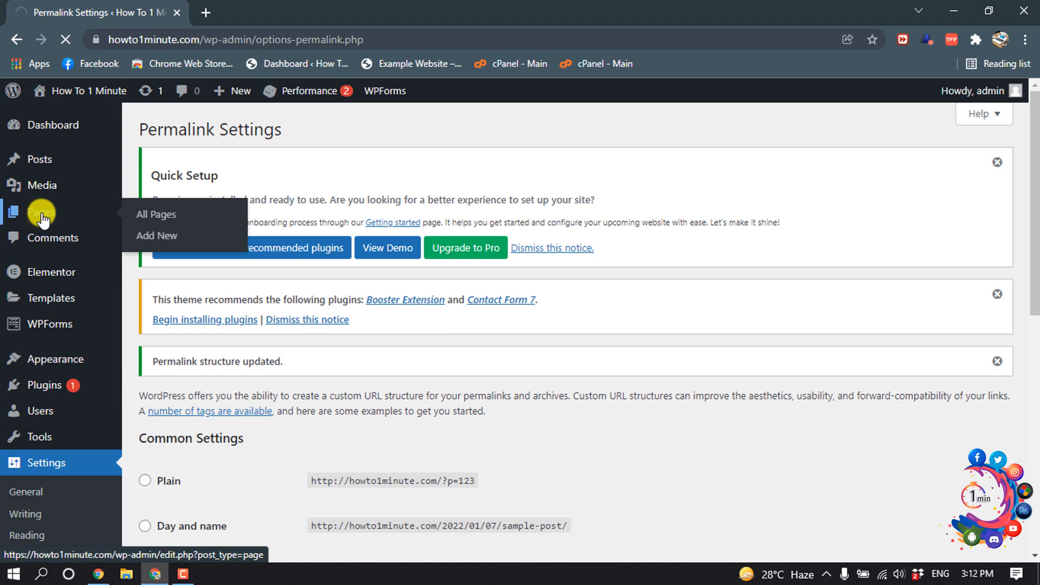
click(156, 213)
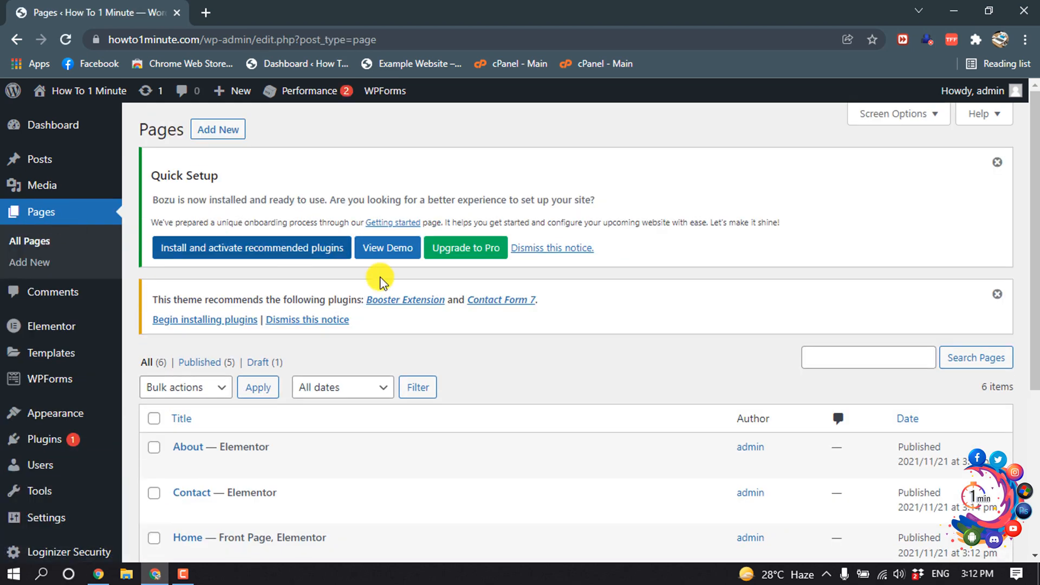
mouse_move(524, 331)
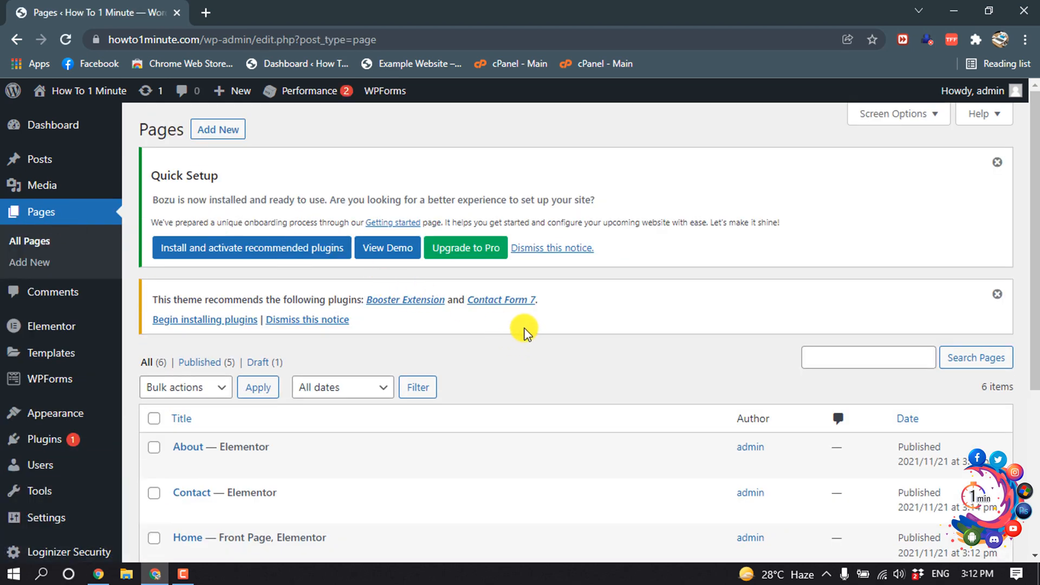
Step: Edit the About page from the Pages list
scroll(down, 3)
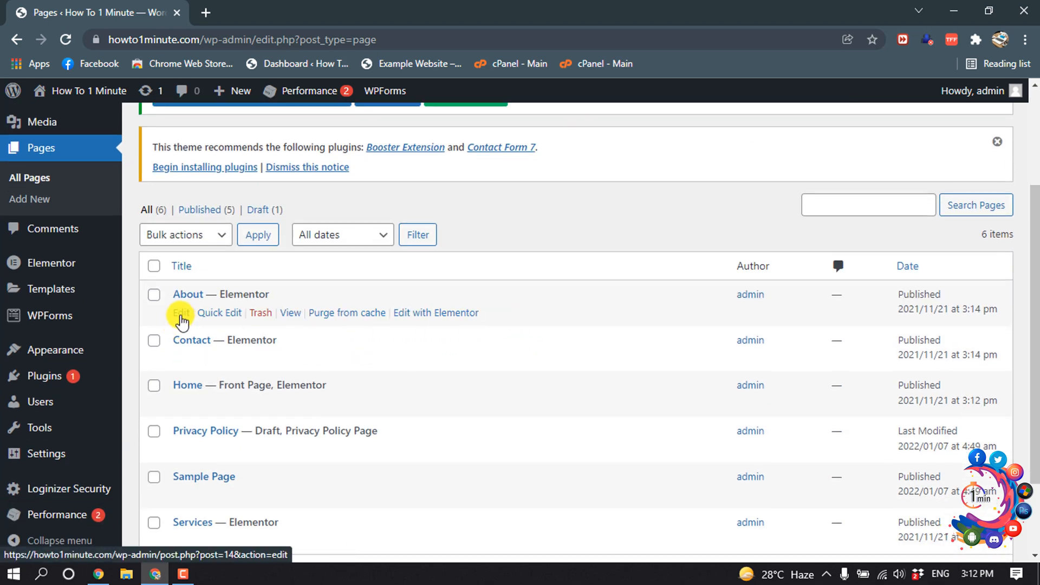
click(181, 312)
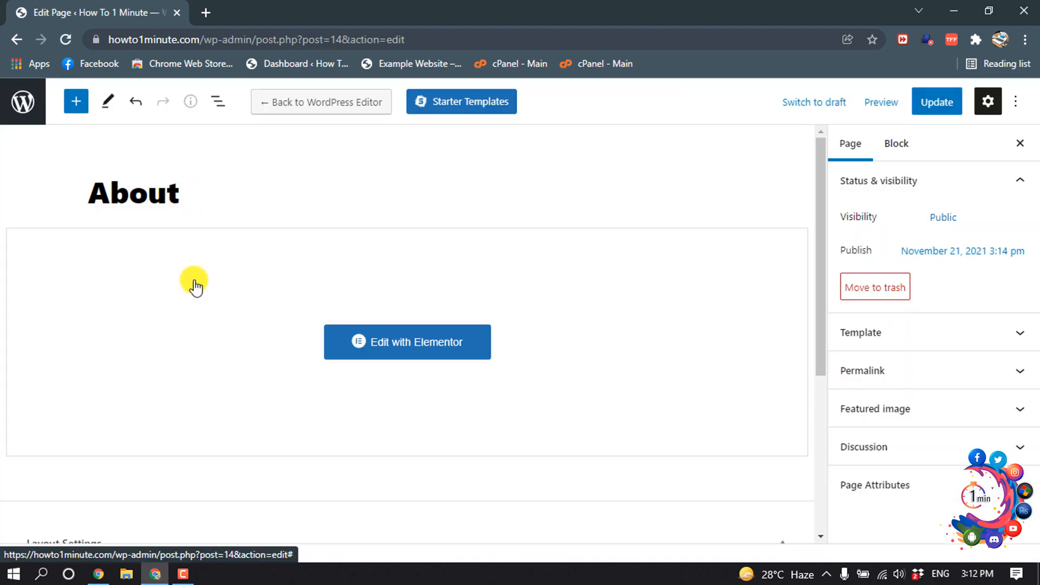
Step: Change the About page's URL slug to about-us in the Permalink panel, then start a new browser tab
click(863, 370)
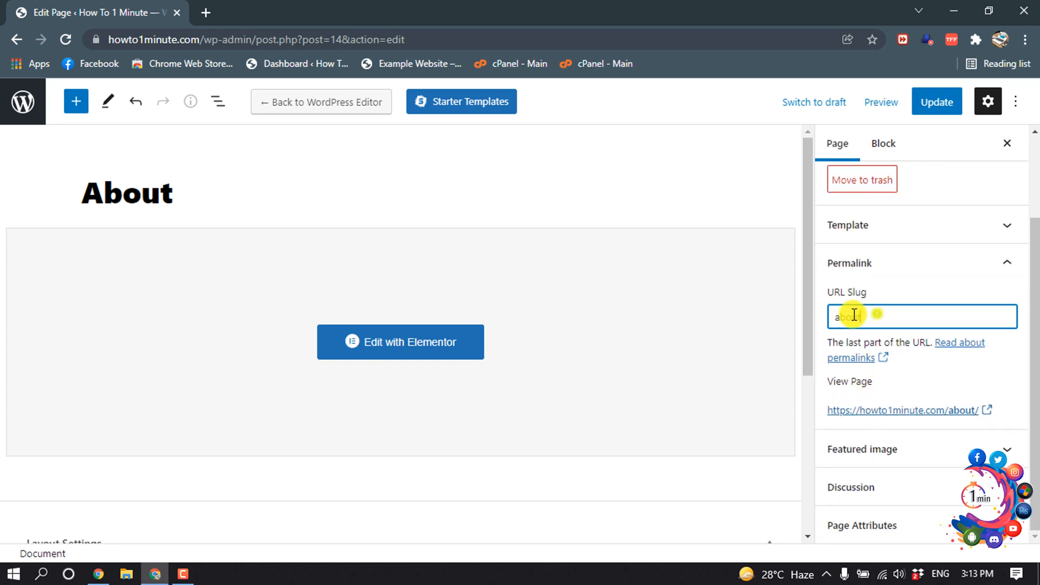
text(about)
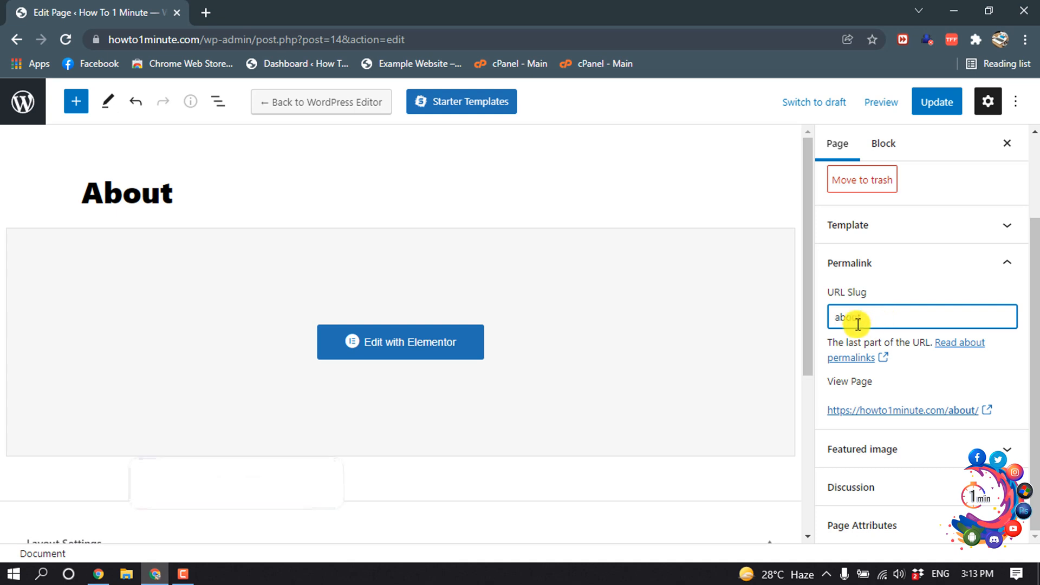
text(-us)
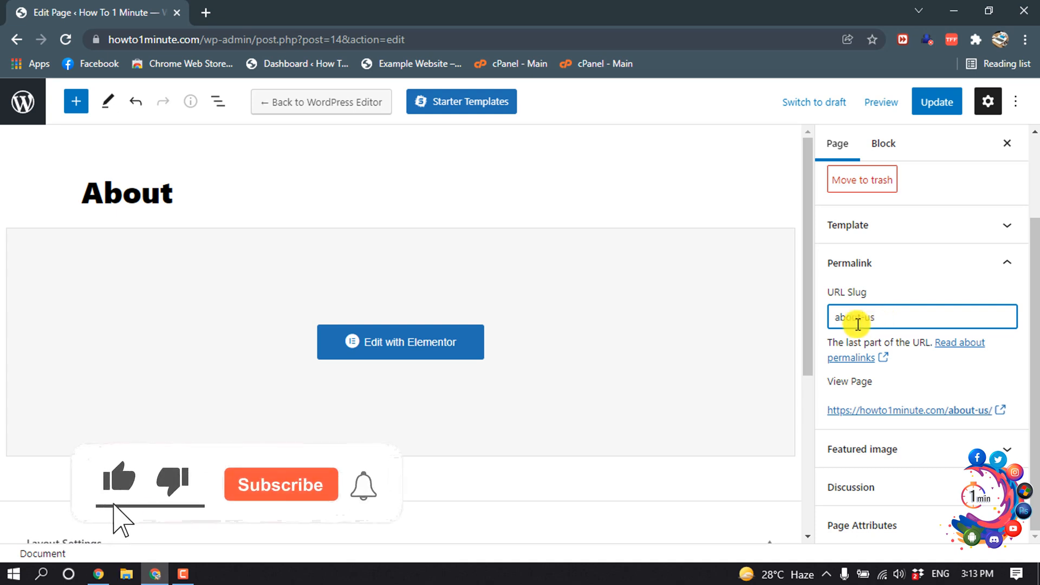
text(about-us)
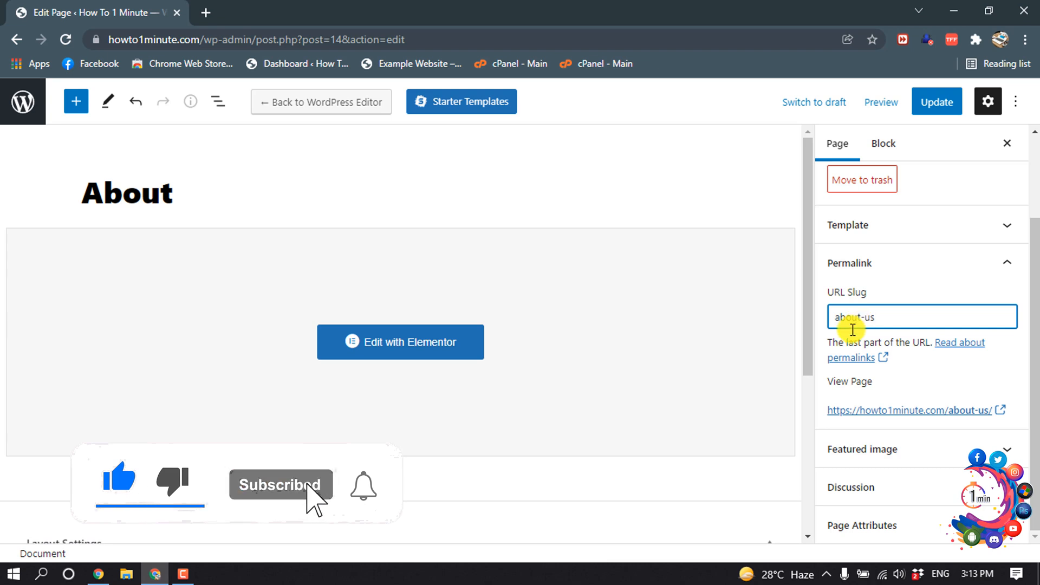
click(388, 12)
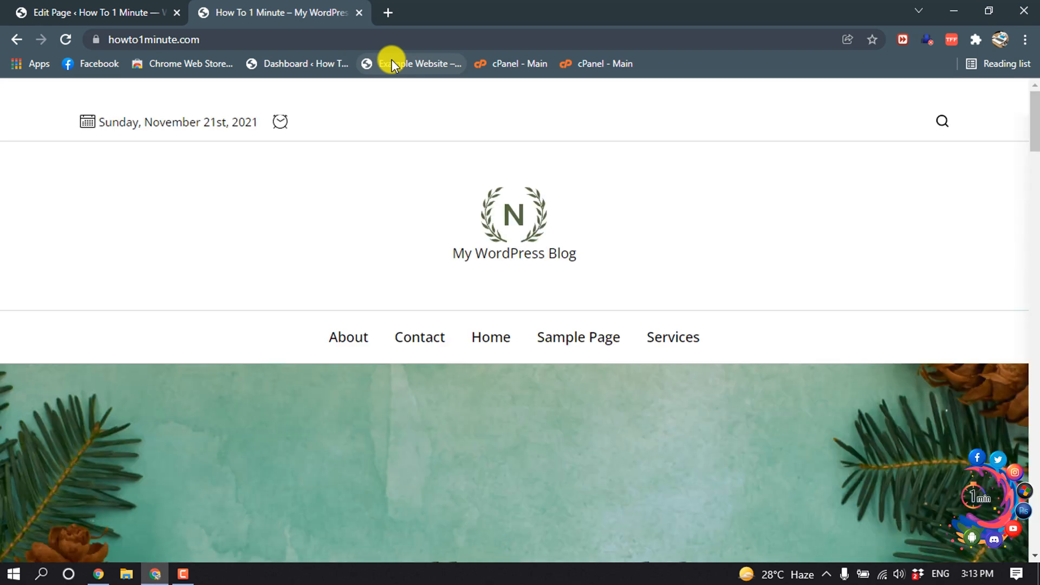
Step: Load the live site's home page and follow the About menu link, still at /about/
click(347, 337)
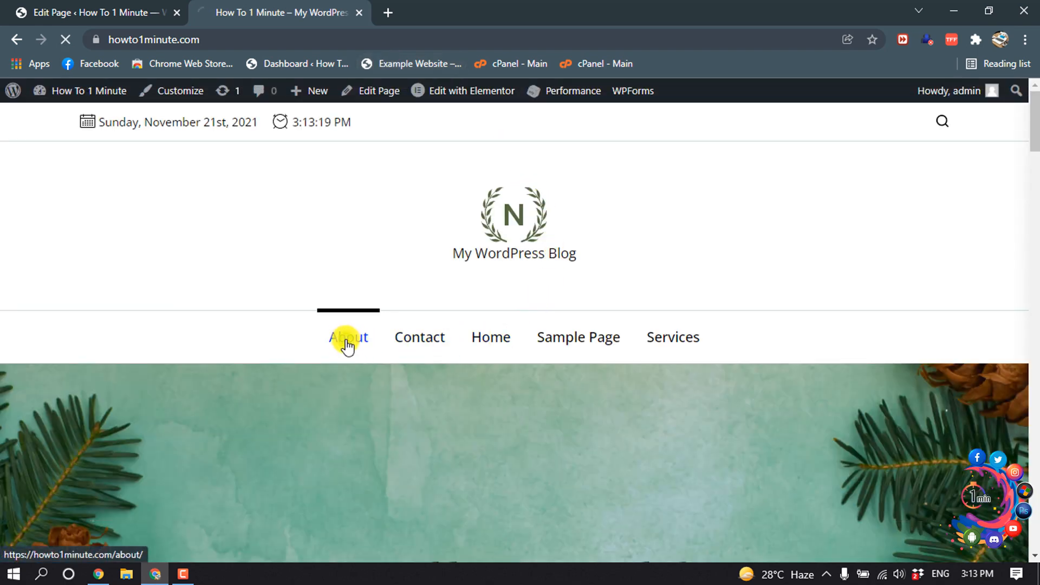
click(348, 336)
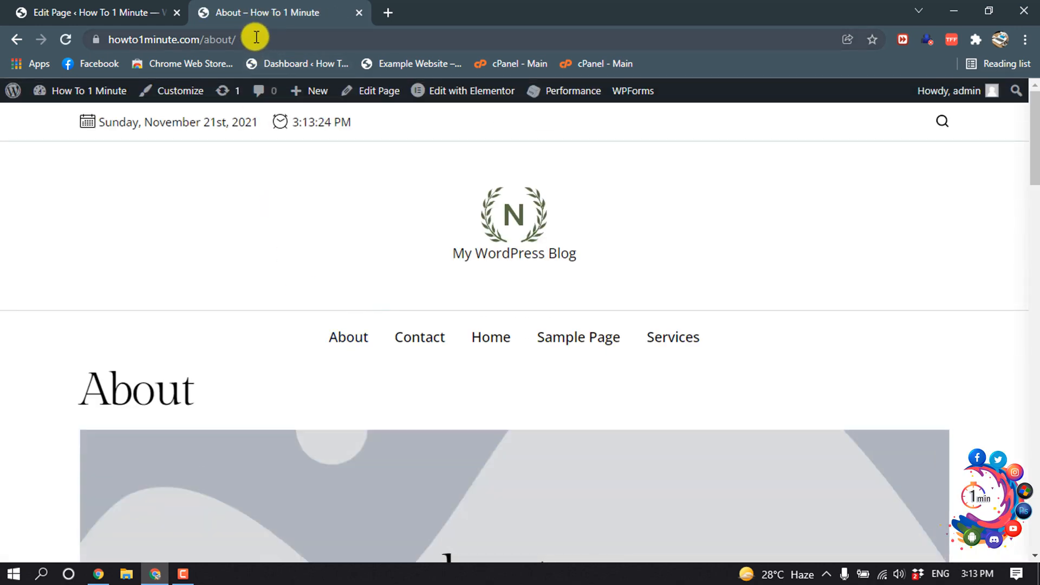
mouse_move(179, 55)
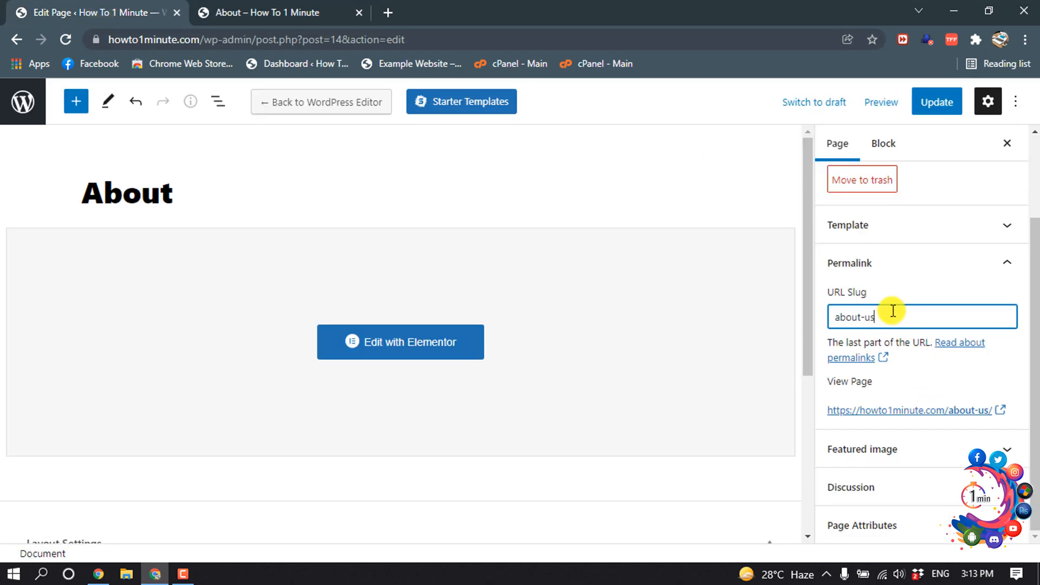
Step: Update the About page, load howto1minute.com/about-us/ on the live site, and close Chrome
click(936, 102)
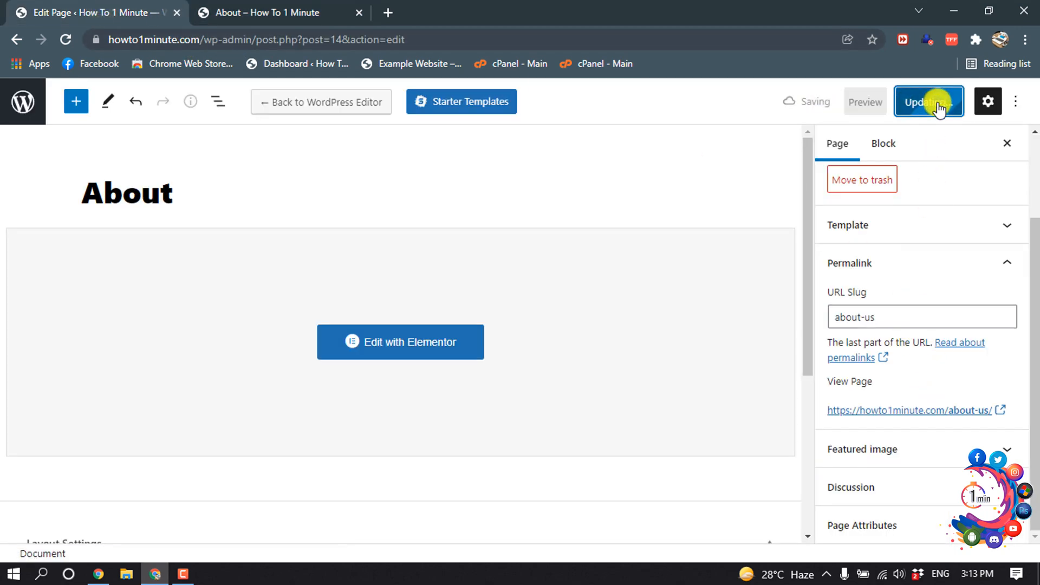
click(928, 102)
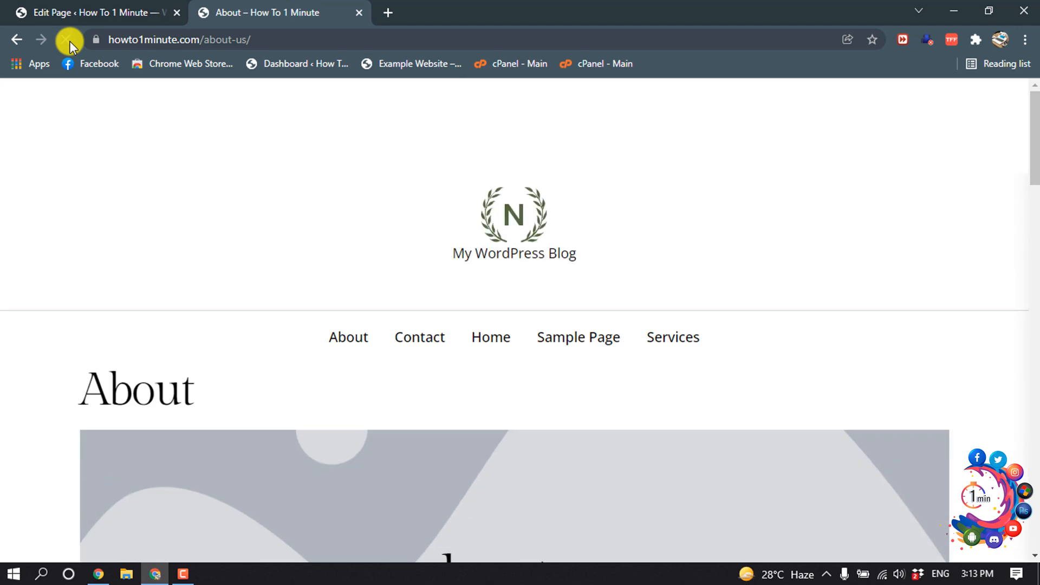
click(65, 39)
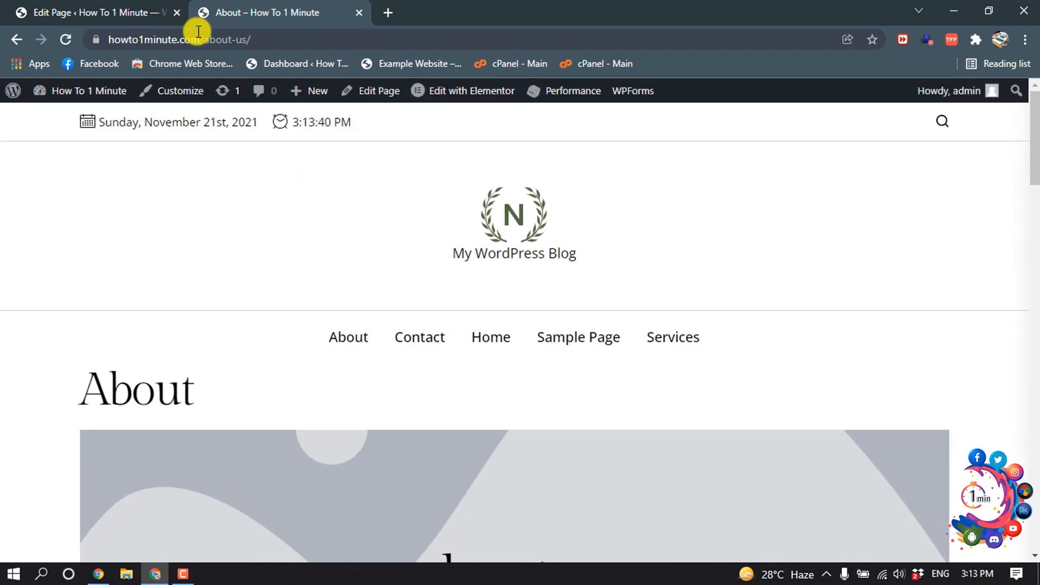
mouse_move(283, 39)
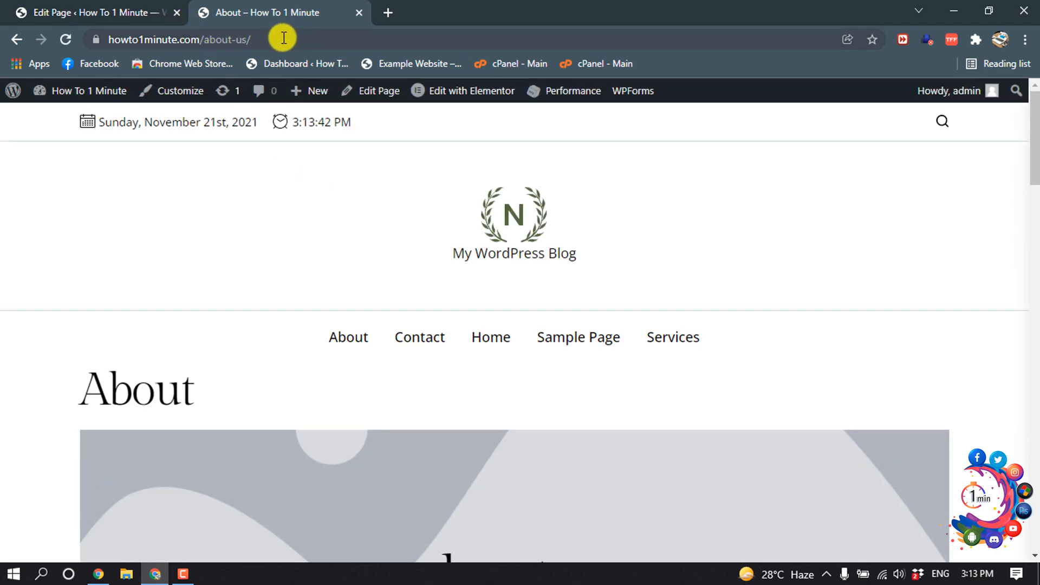
mouse_move(263, 302)
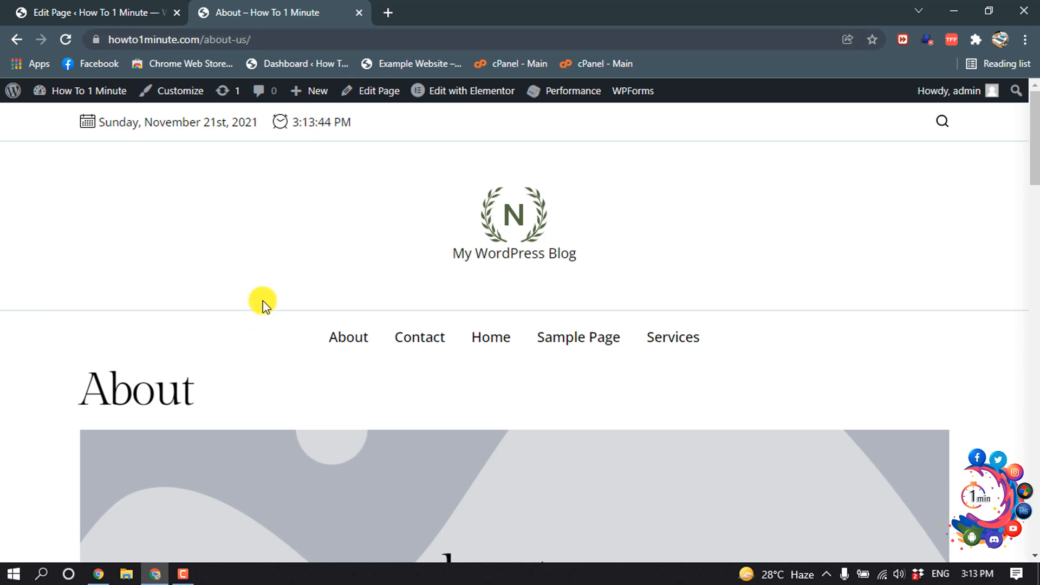
mouse_move(264, 291)
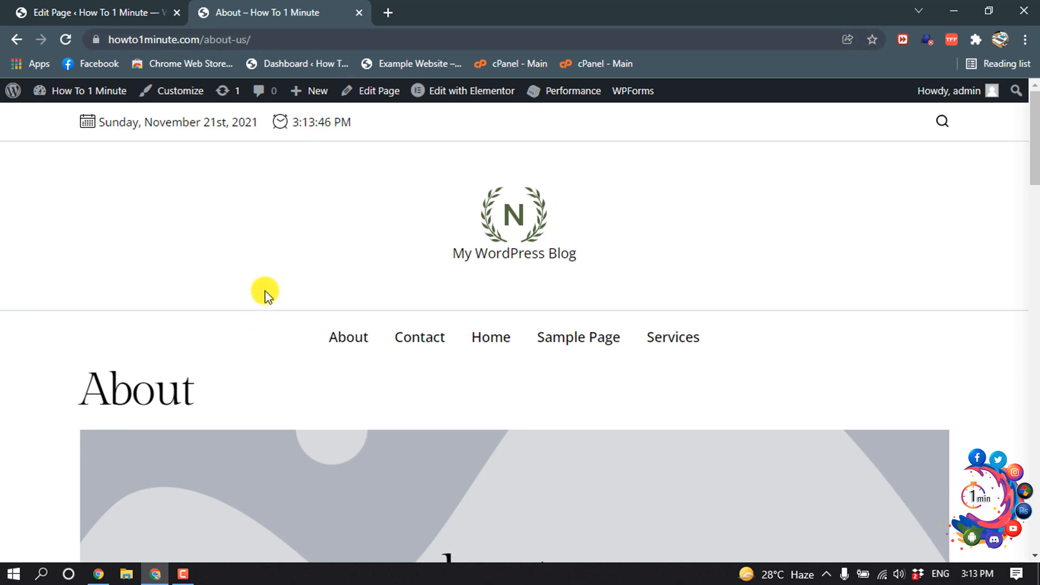
click(953, 12)
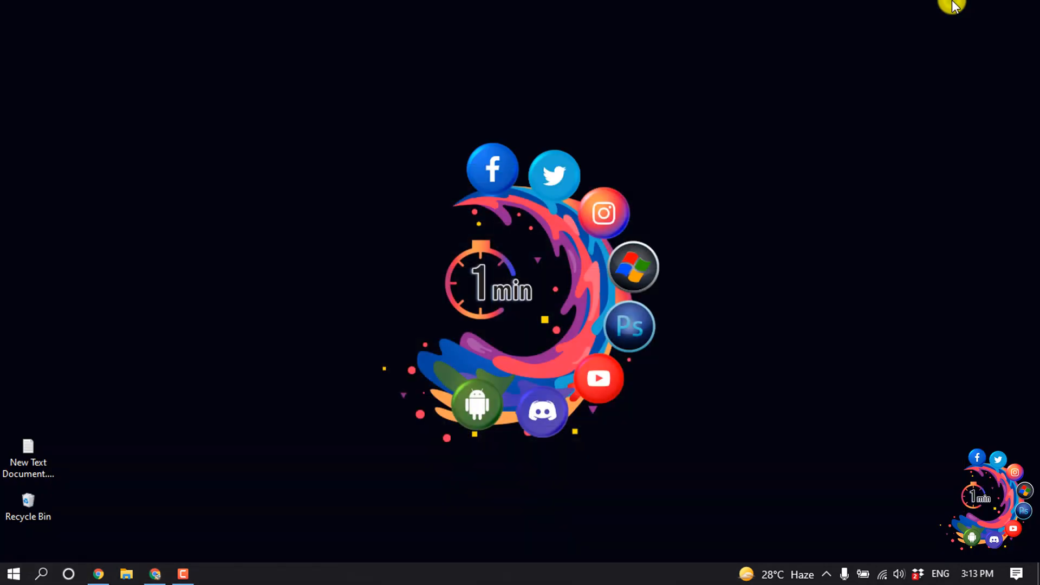
mouse_move(838, 91)
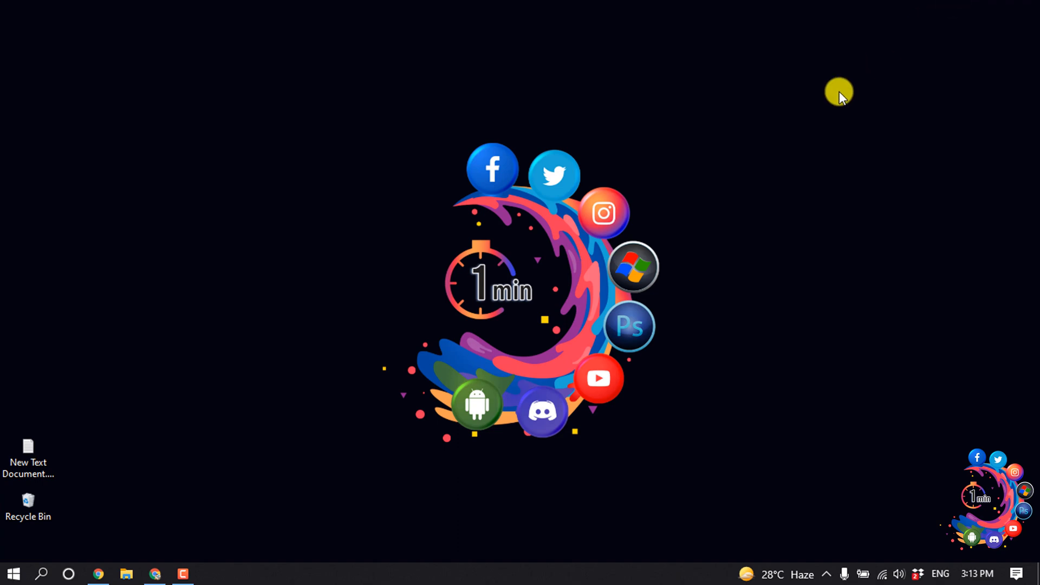